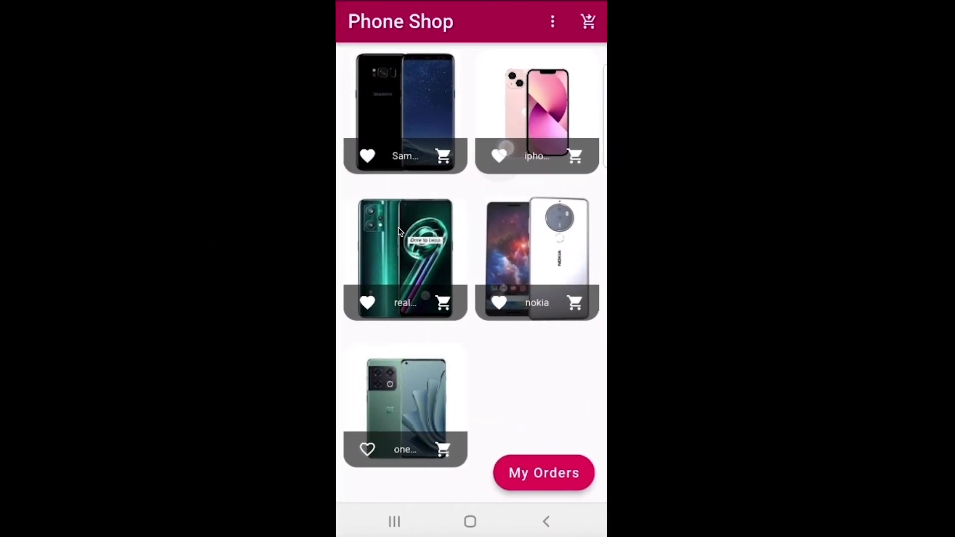
Filter the catalog to Only Favorites, leaving Samsung, iPhone, realme and Nokia
{"action": "left_click", "coordinate": [552, 22]}
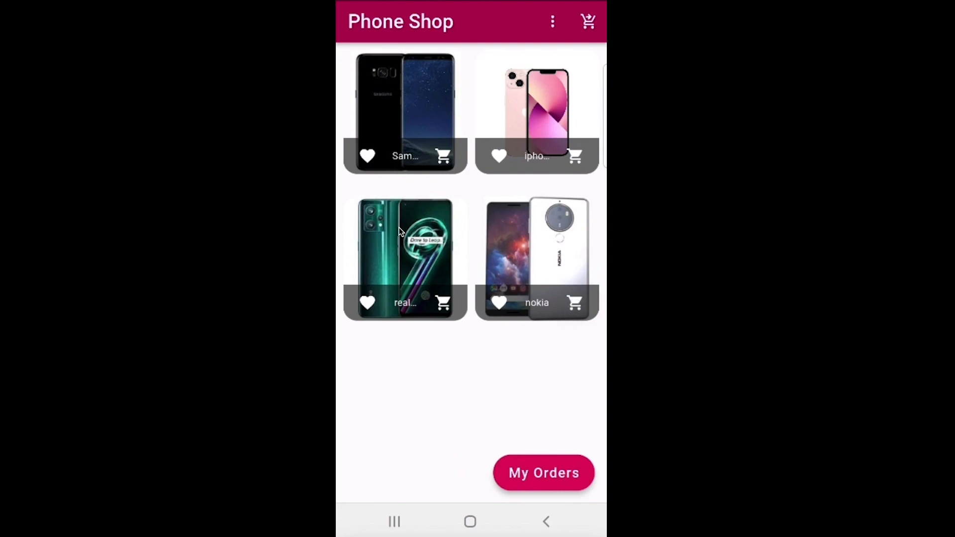
View the empty 0.0 $ cart, return, then show three 3000.0 $ orders
{"action": "left_click", "coordinate": [586, 21]}
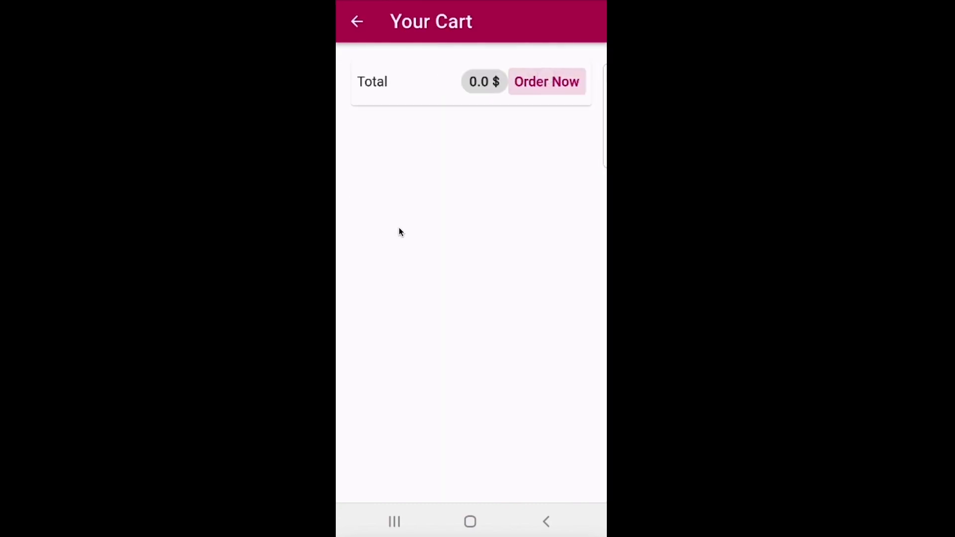
{"action": "left_click", "coordinate": [356, 22]}
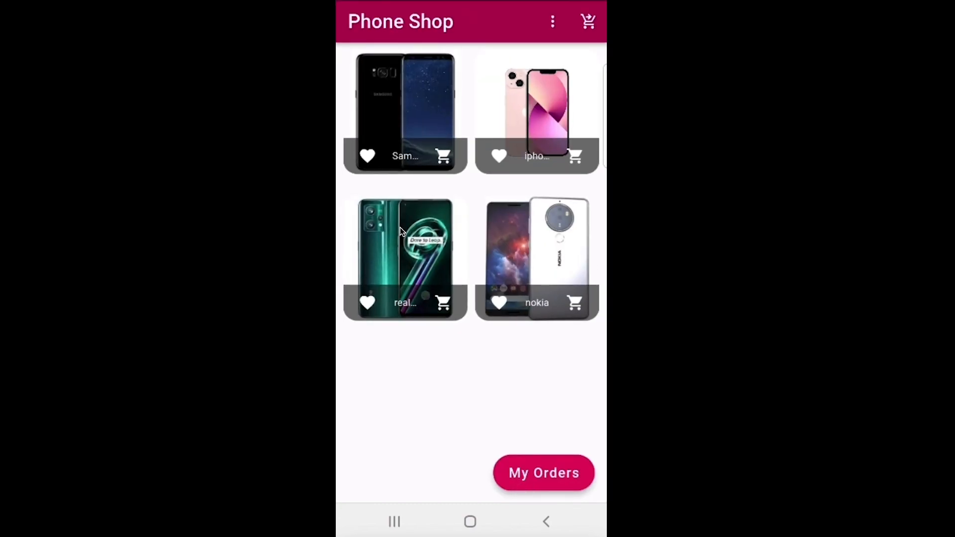
{"action": "left_click", "coordinate": [543, 472]}
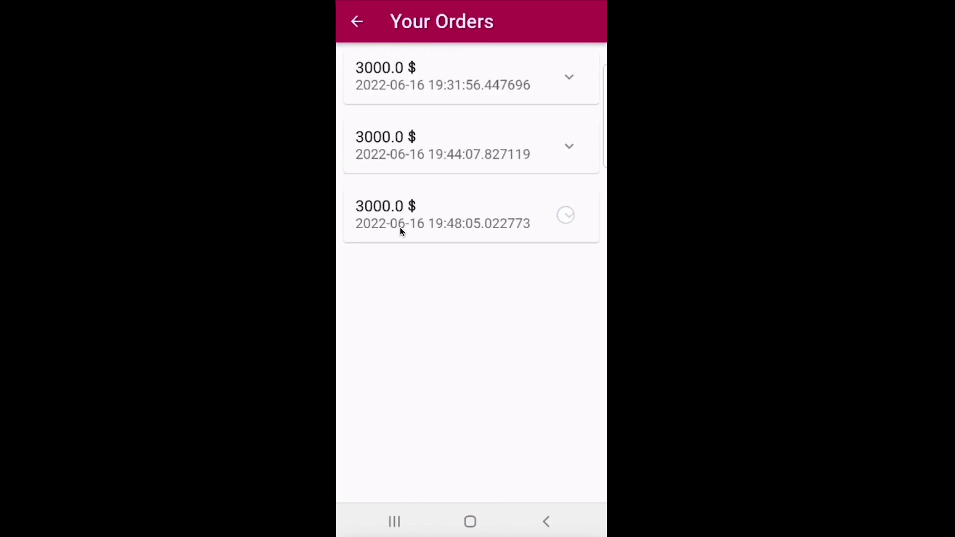